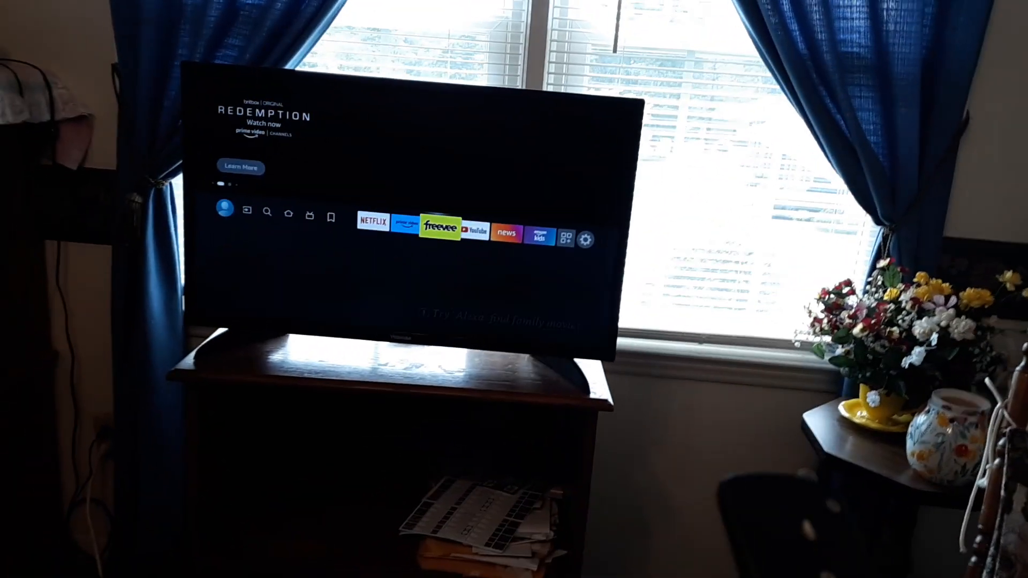
Select the gear icon at the end of the top row to show all setting categories
{"action": "left_click", "coordinate": [583, 238]}
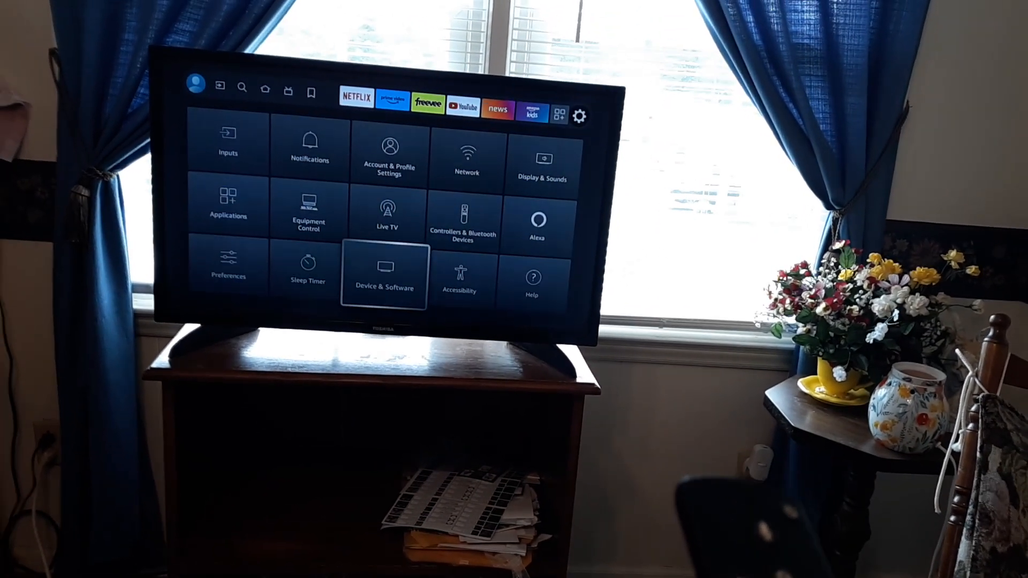
Go to Device & Software > About to view network details and Check for Updates
{"action": "left_click", "coordinate": [383, 275]}
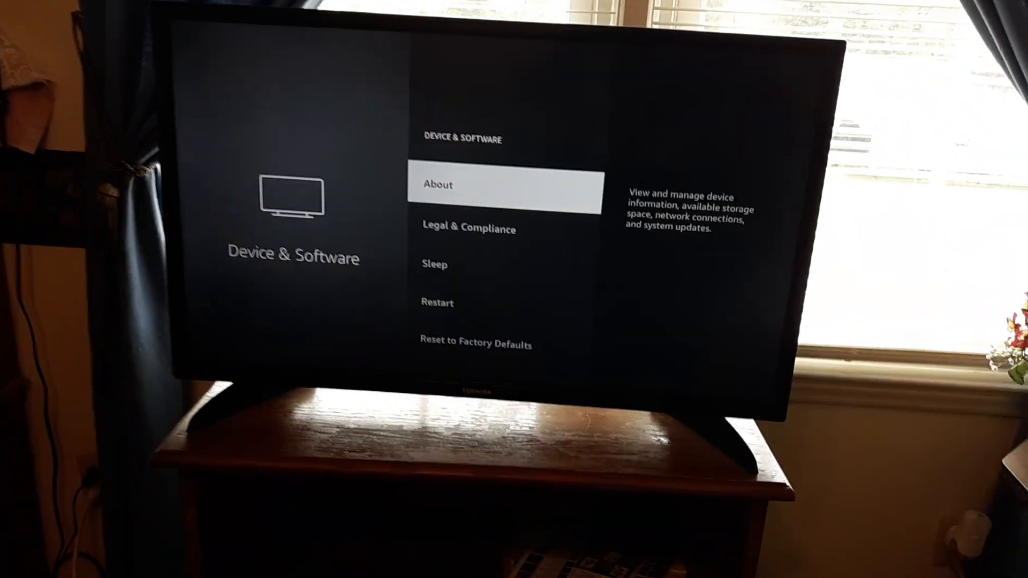
{"action": "left_click", "coordinate": [503, 184]}
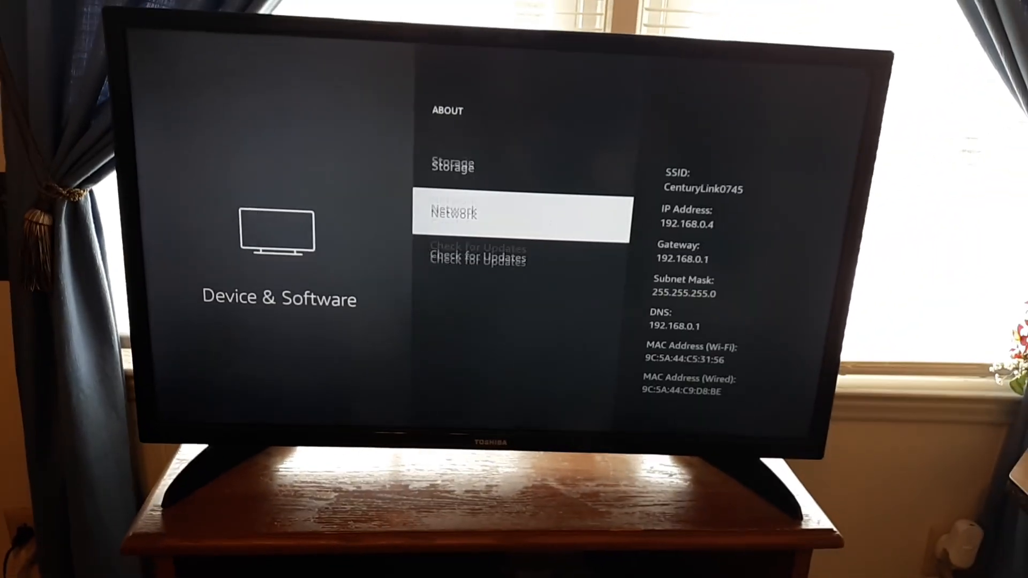